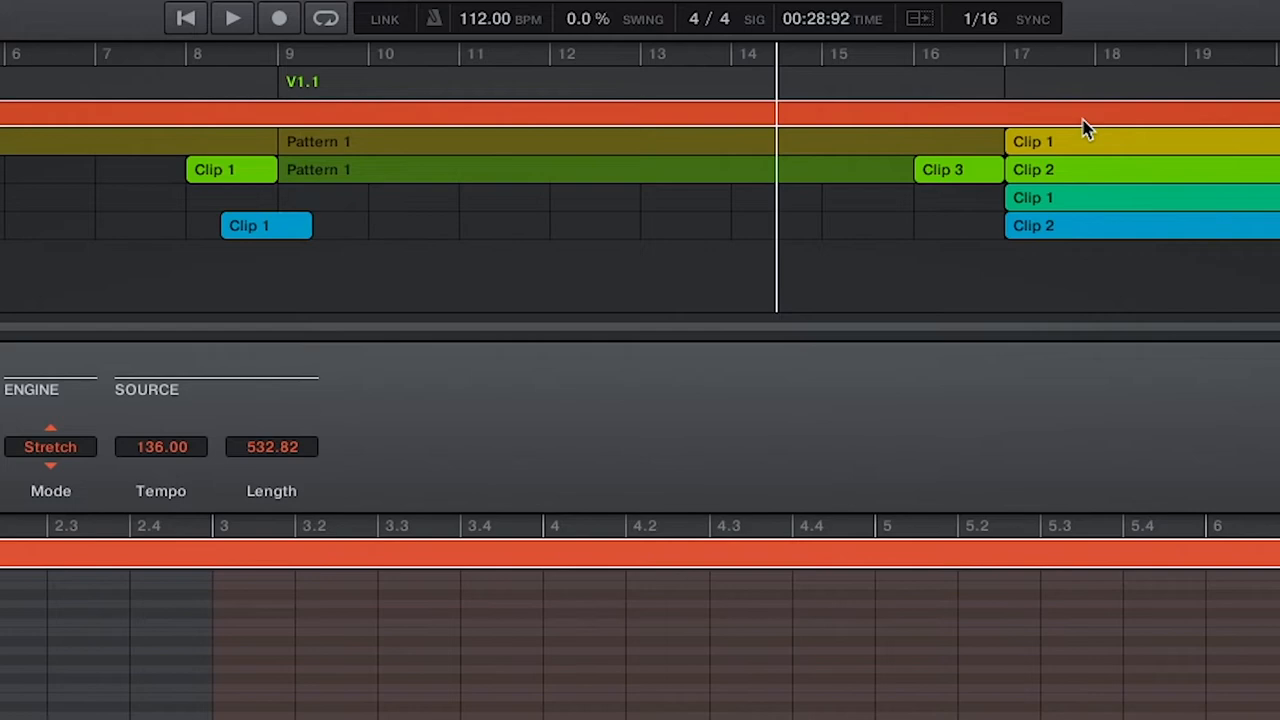
pyautogui.moveTo(1068, 122)
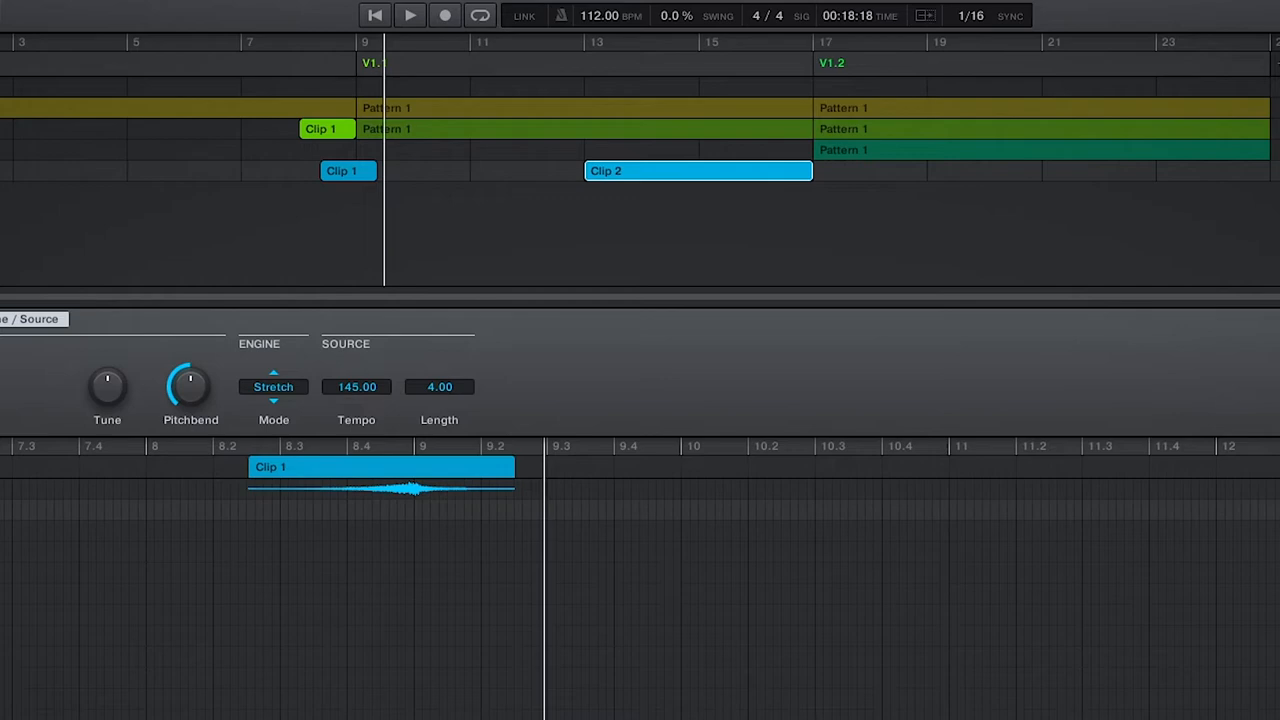
# - Create Clip 2 on the FX track with the Tamb loop, stretched from 145 BPM
pyautogui.click(697, 170)
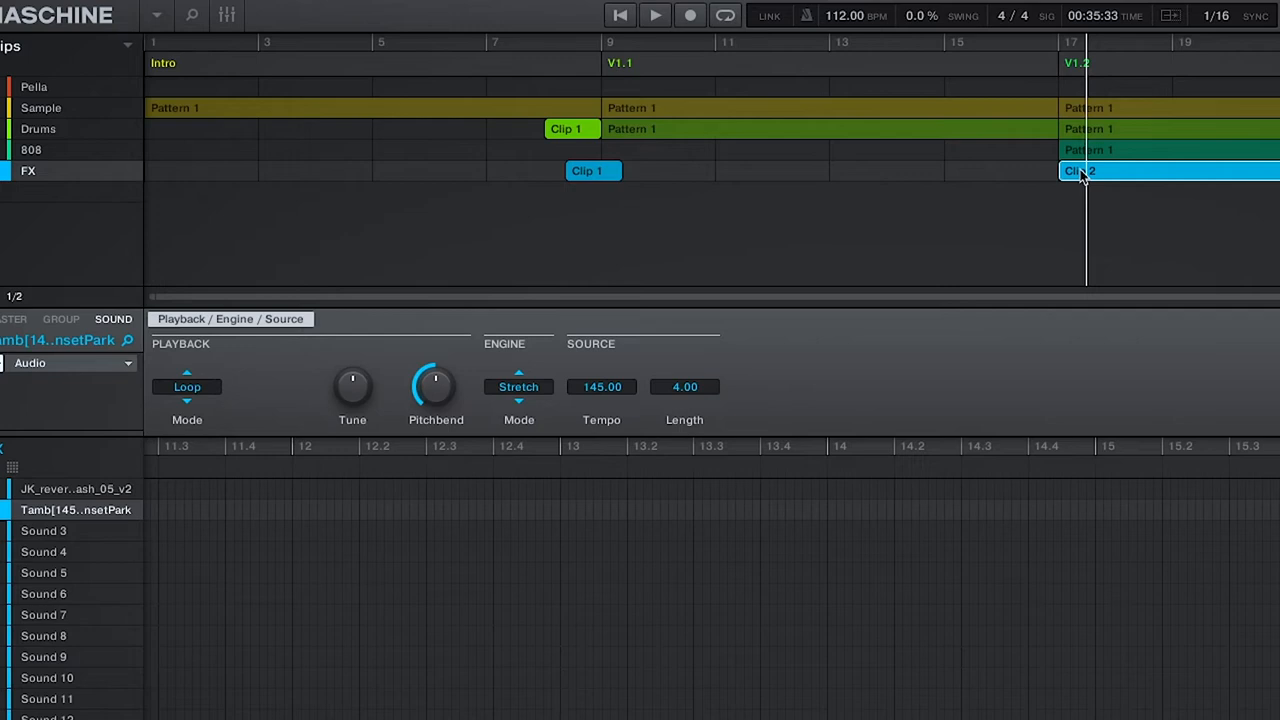
# - Move FX Clip 2 to bar 17 and convert the V1.2 scene's patterns into clips
pyautogui.click(38, 128)
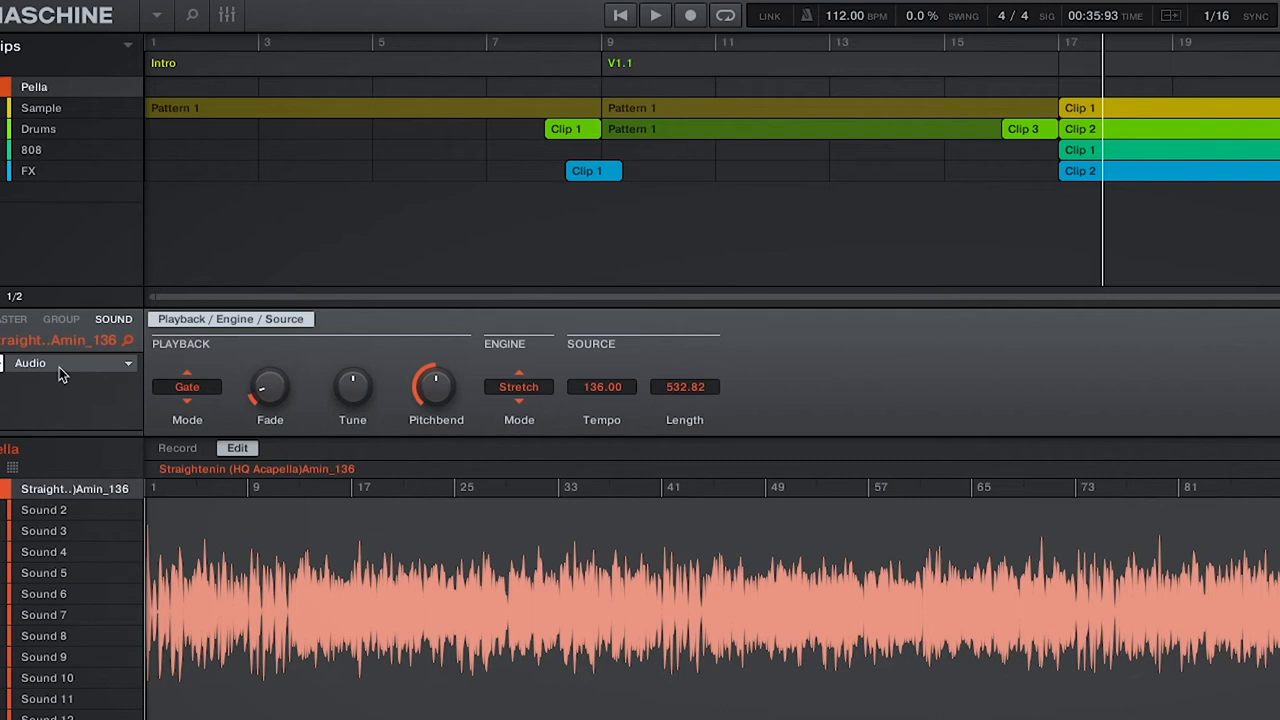
pyautogui.moveTo(335, 478)
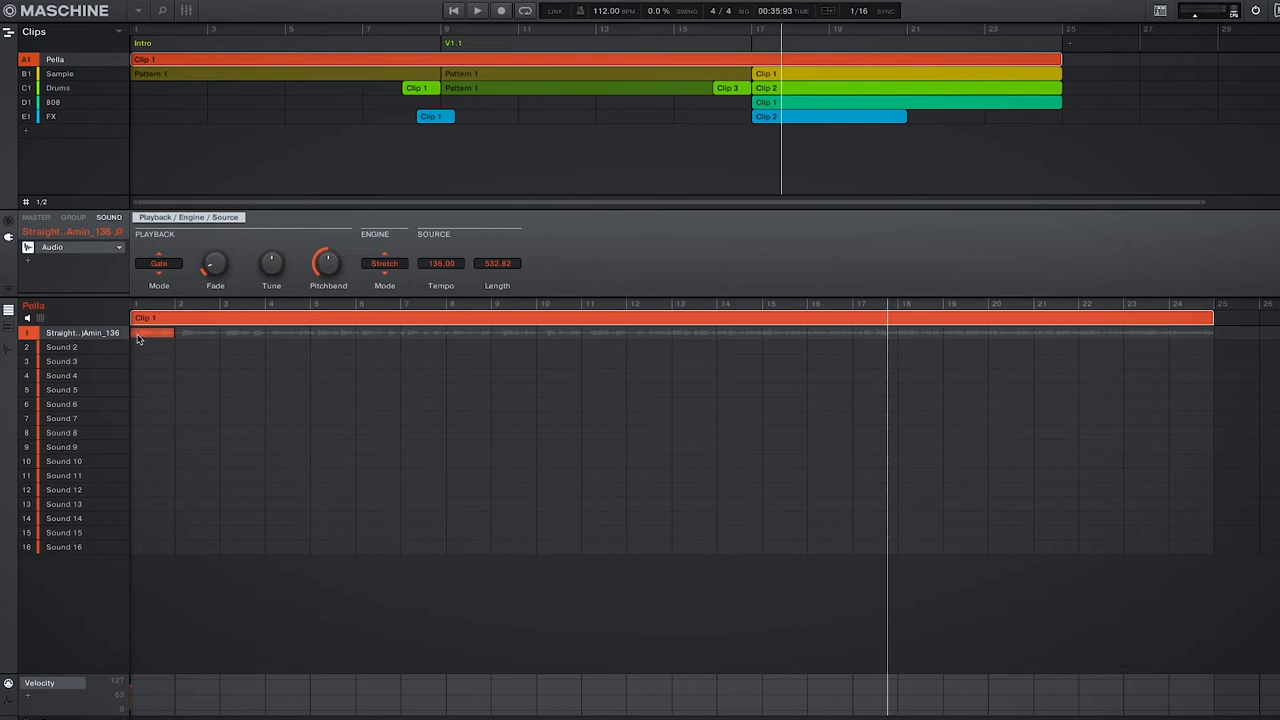
# - Restart the transport and play past bar 4 with the acapella sounding
pyautogui.click(477, 10)
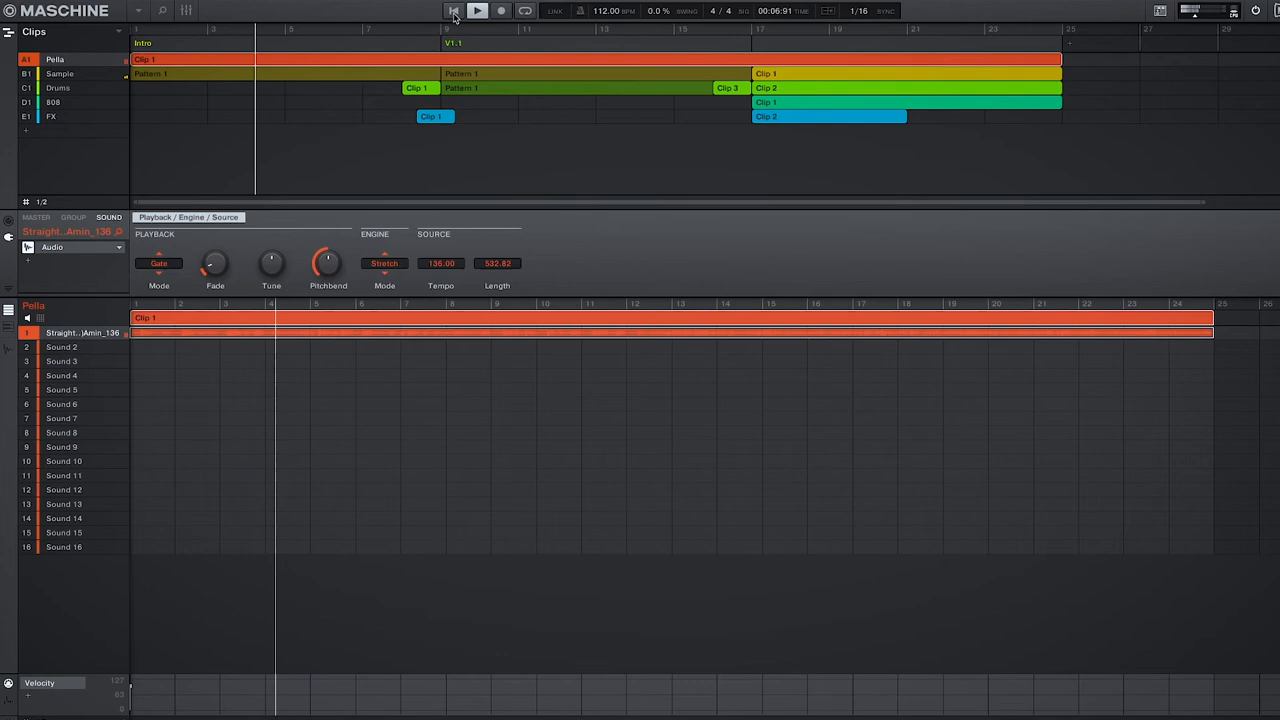
pyautogui.click(477, 11)
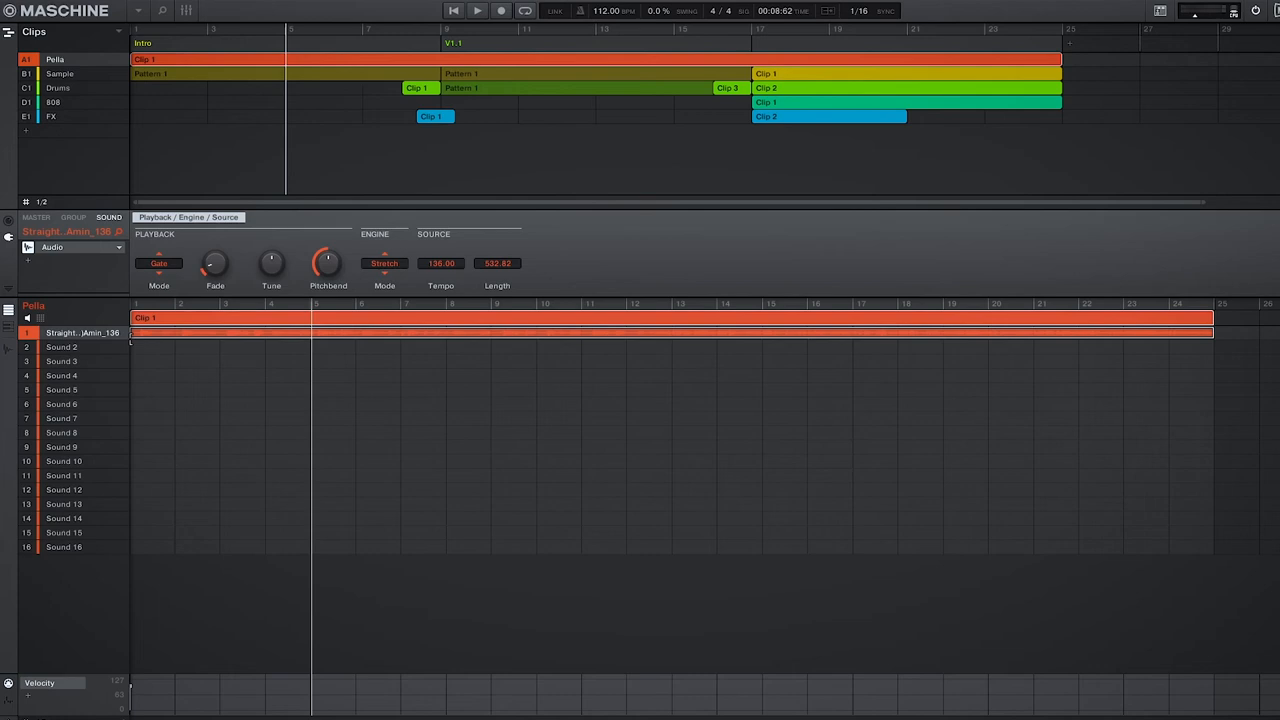